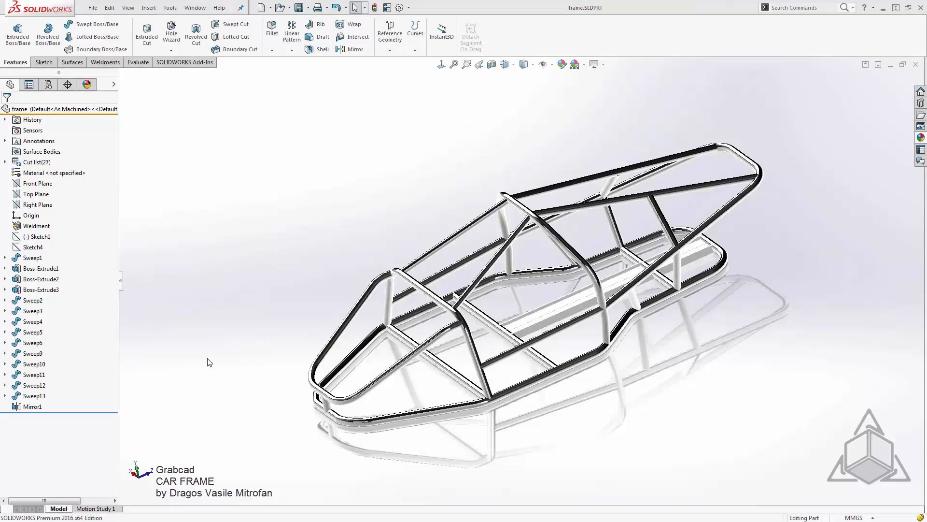
Expand the car frame's cut list to reveal its many separate bodies
click(5, 162)
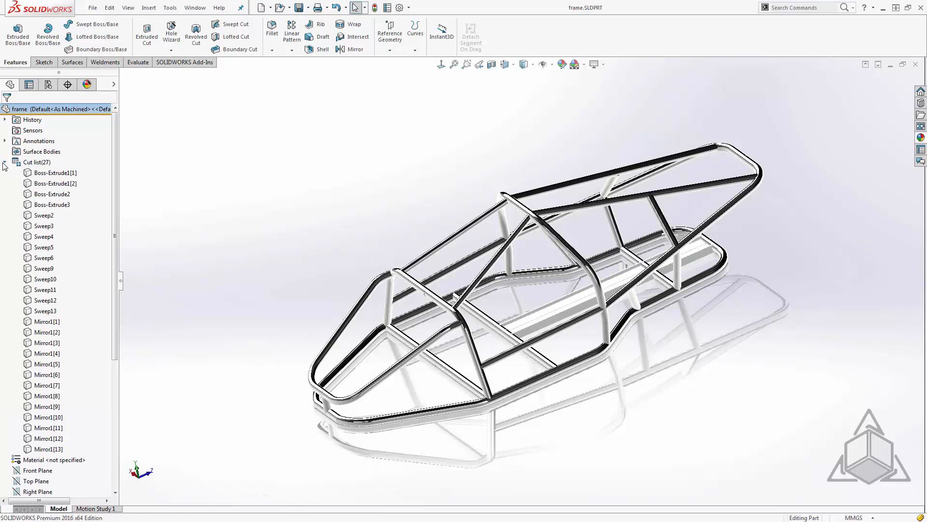
click(45, 300)
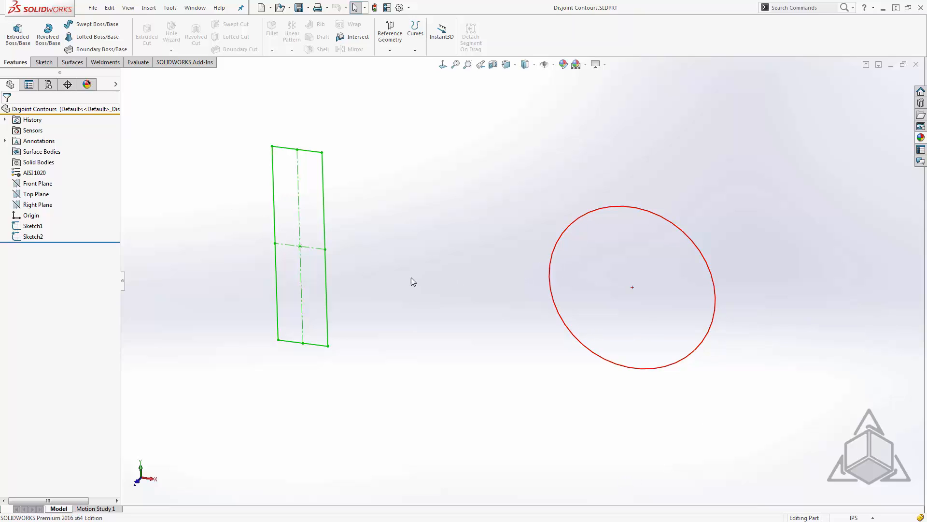
mouse_move(385, 282)
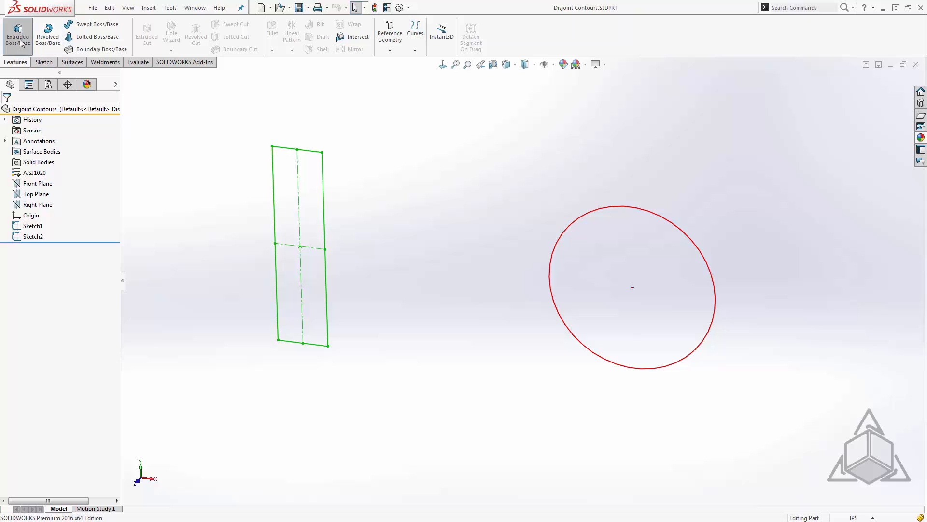
Extrude the circle sketch into a solid cylinder, Boss-Extrude1, dragging to set its depth
click(17, 36)
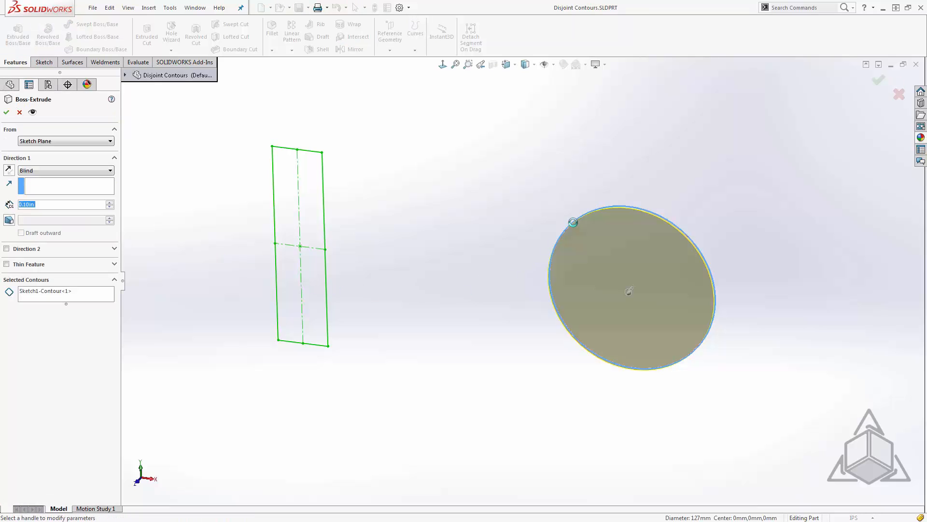
drag(573, 222, 597, 326)
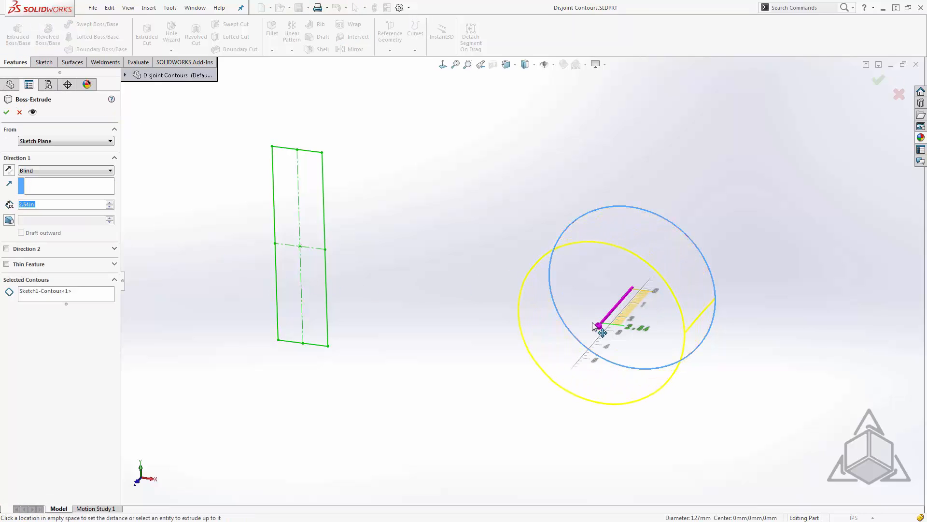
drag(597, 327, 638, 283)
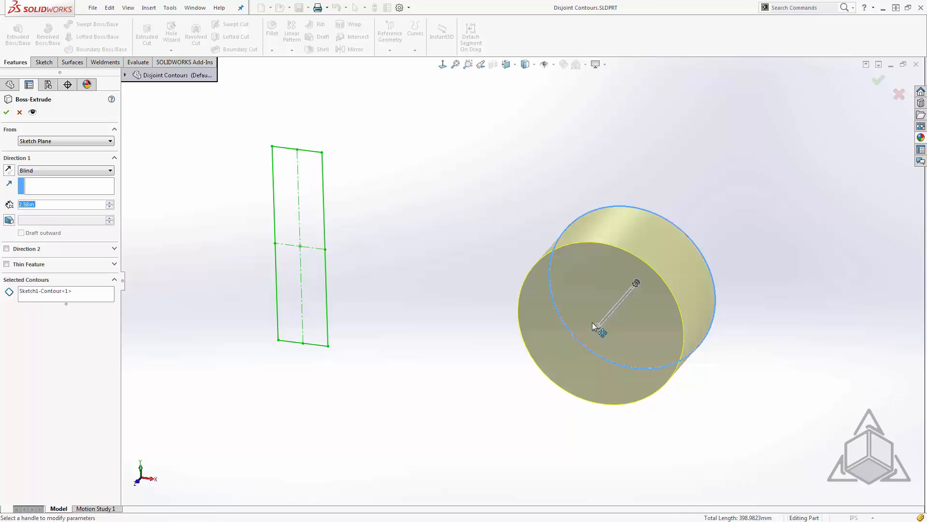
click(6, 112)
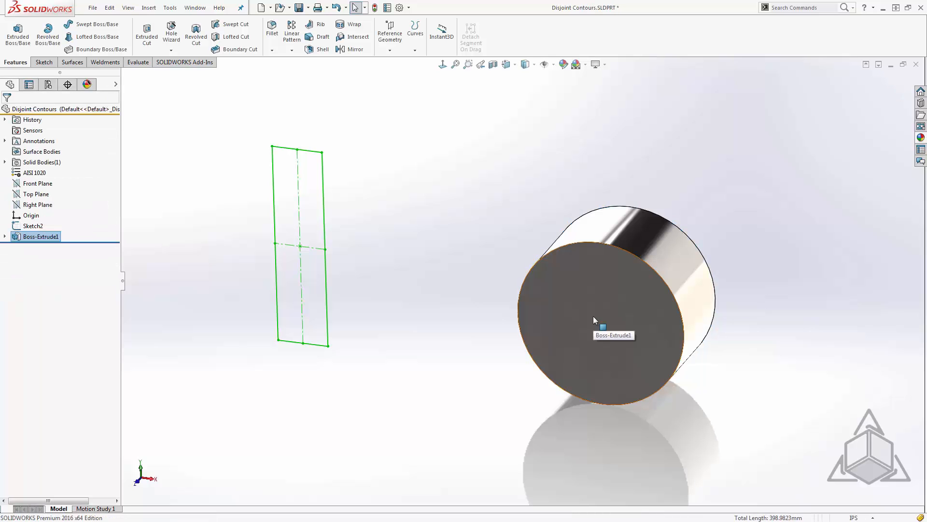
mouse_move(146, 225)
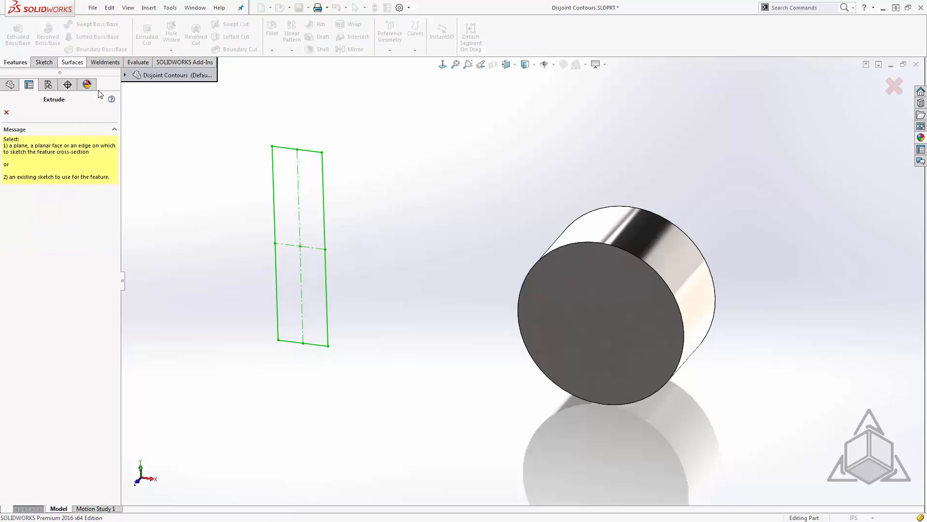
Extrude the rectangle into a separate block, then highlight the cylinder under Solid Bodies
click(299, 248)
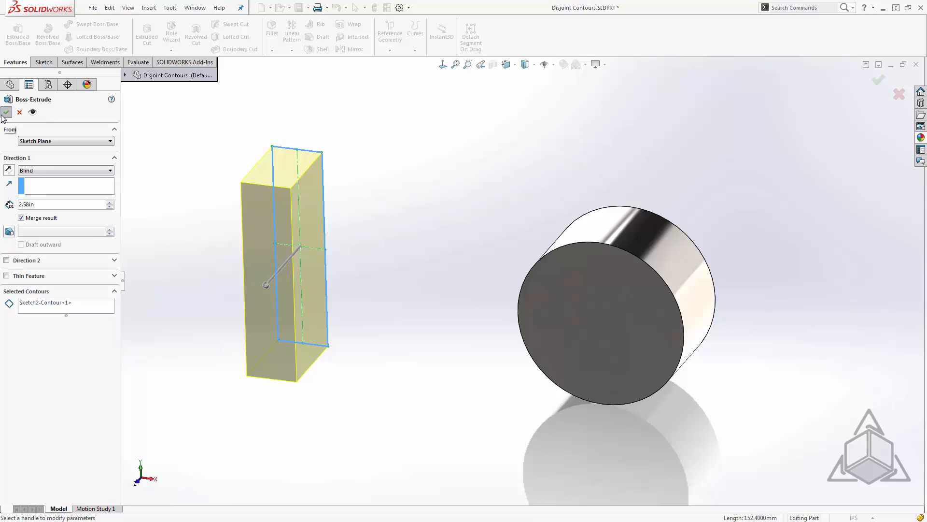
click(6, 112)
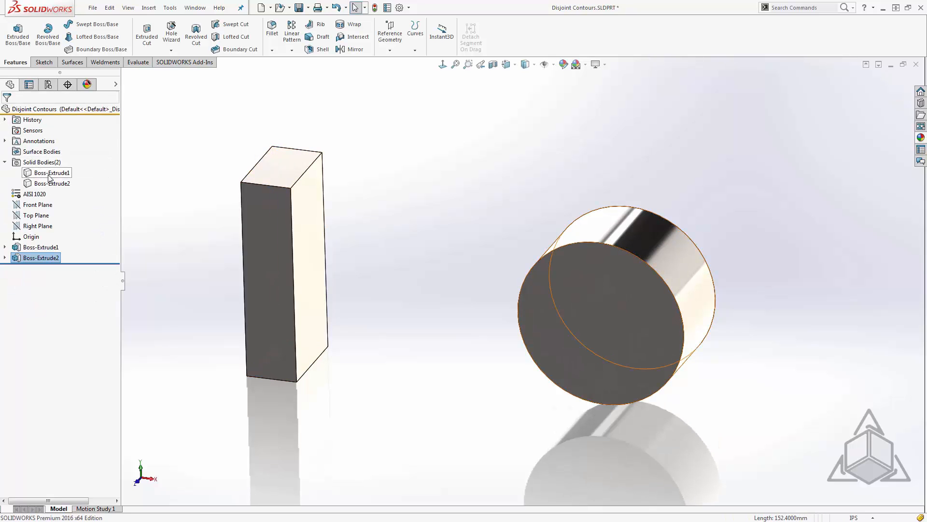
click(53, 172)
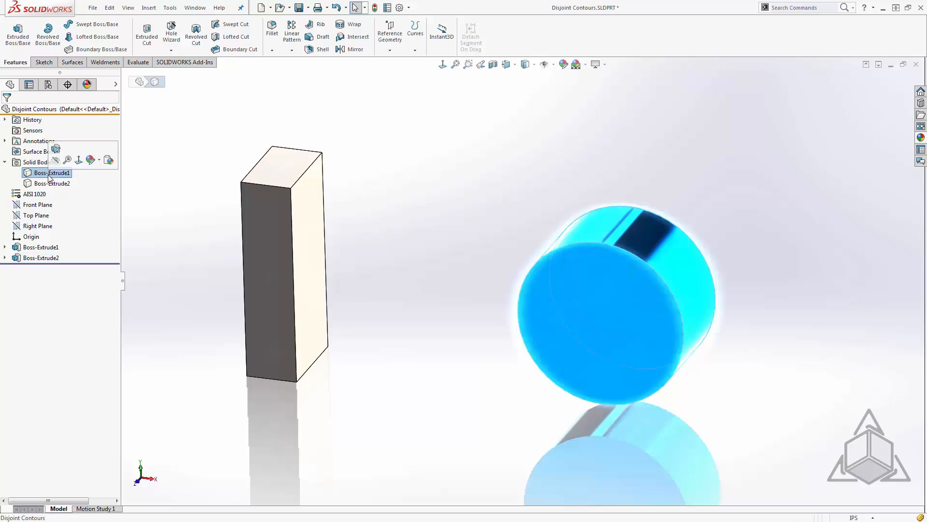
click(53, 184)
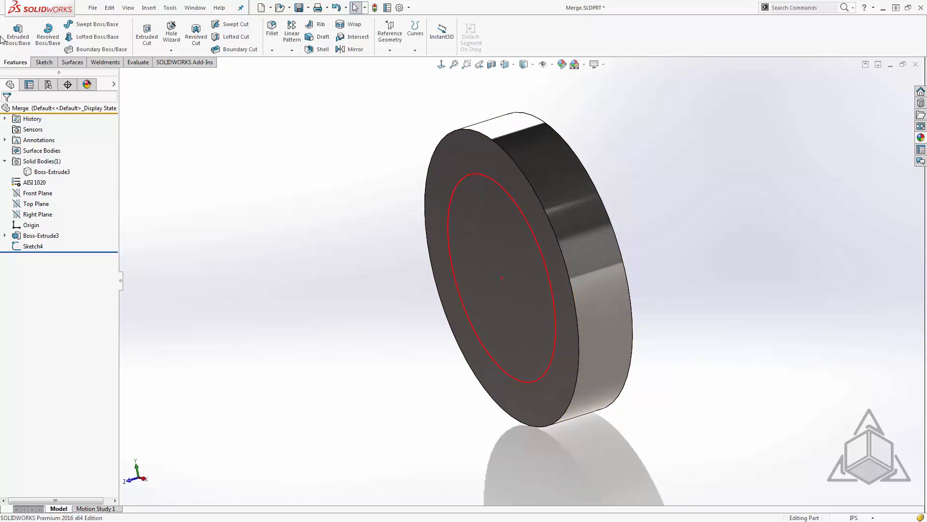
Extrude a cylinder from the disc face and edit Boss-Extrude4 with Merge result unchecked
click(18, 34)
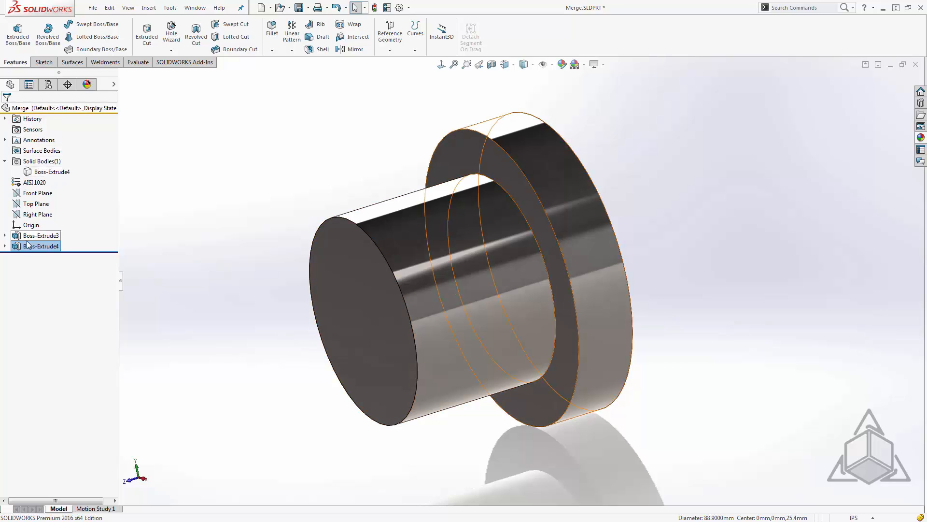
click(40, 246)
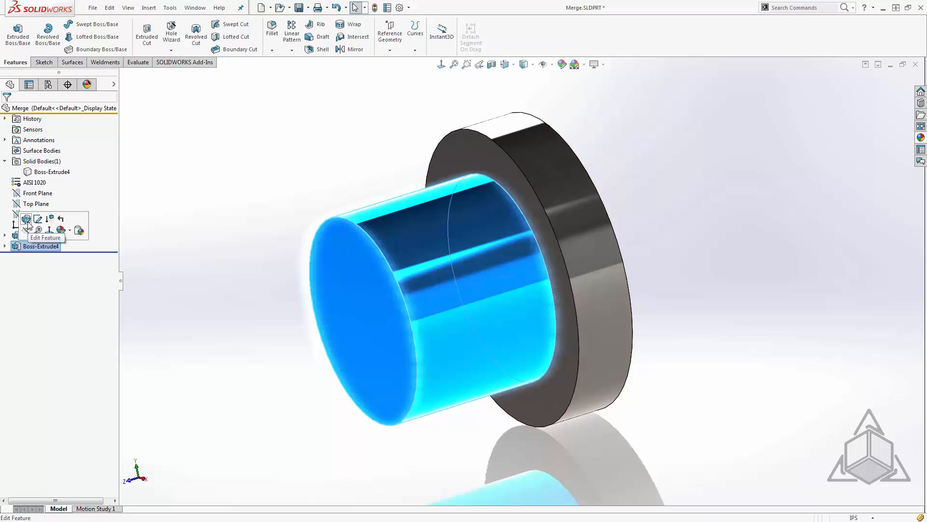
click(26, 219)
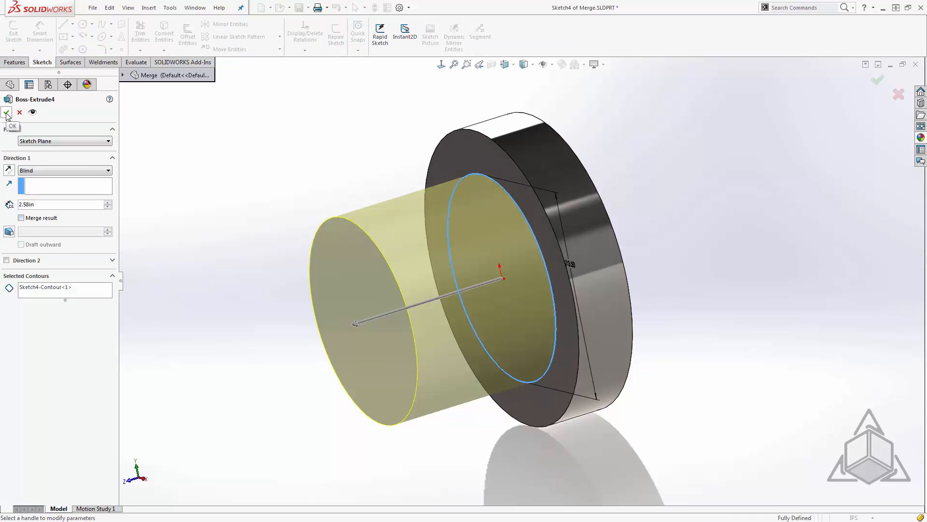
click(7, 113)
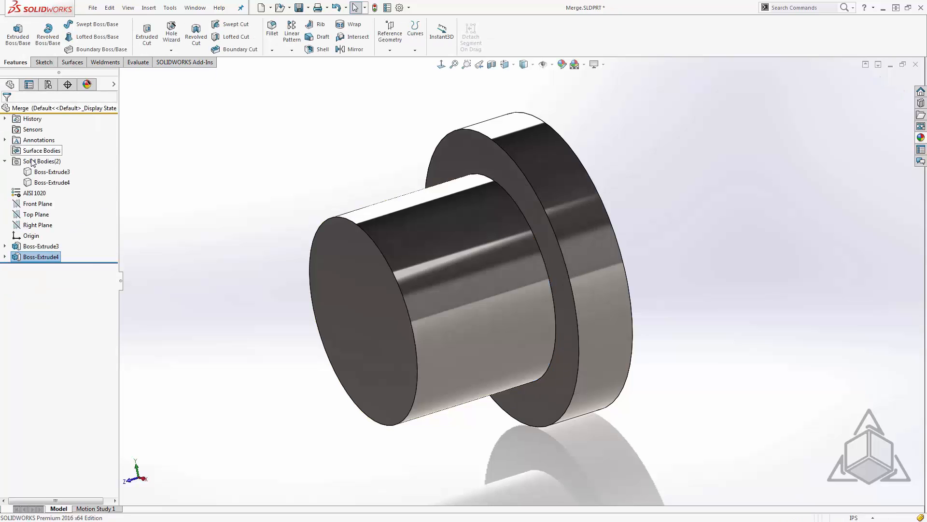
click(51, 172)
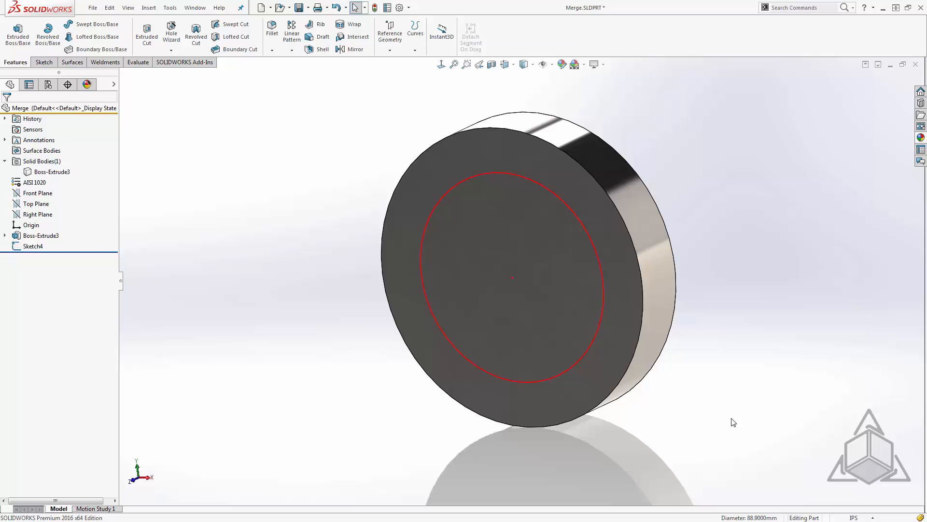
mouse_move(208, 71)
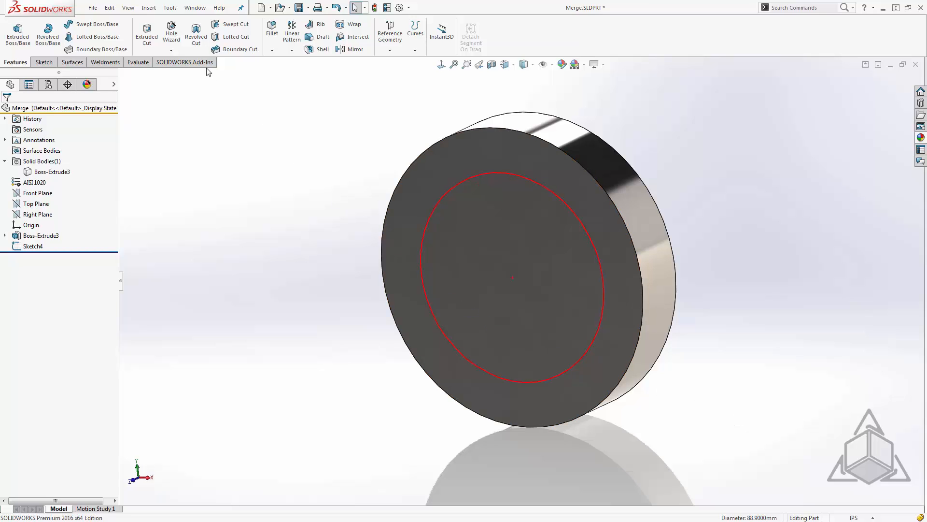
Split the disc along Sketch4 into Split2[1] and Split2[2], then select each body
click(148, 7)
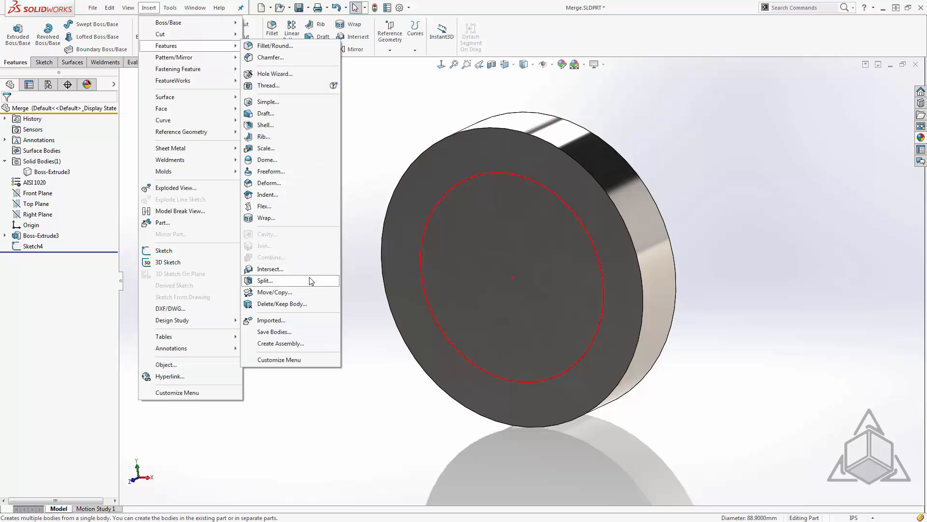
click(264, 280)
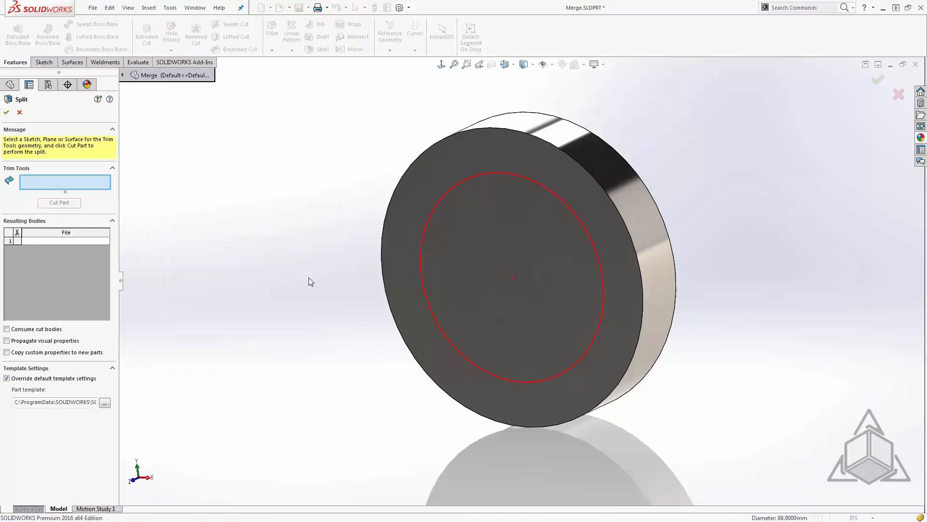
mouse_move(369, 249)
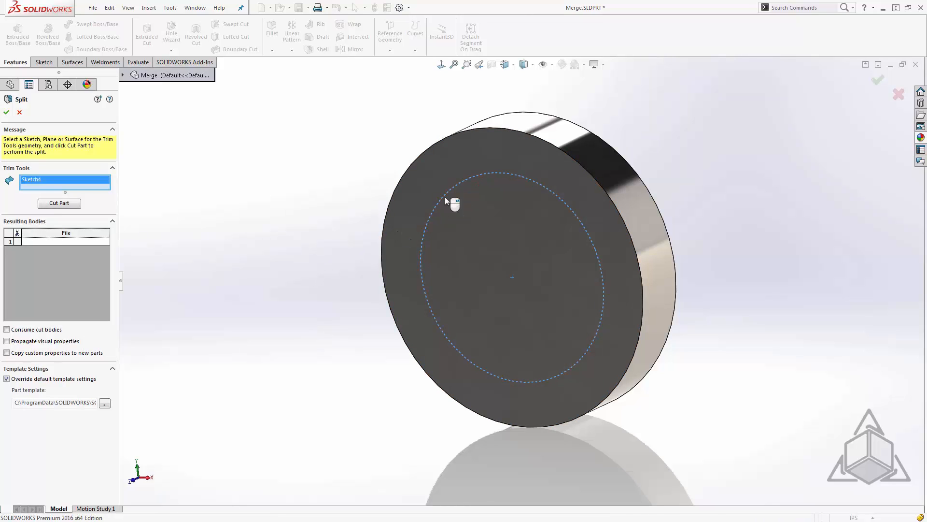
click(58, 203)
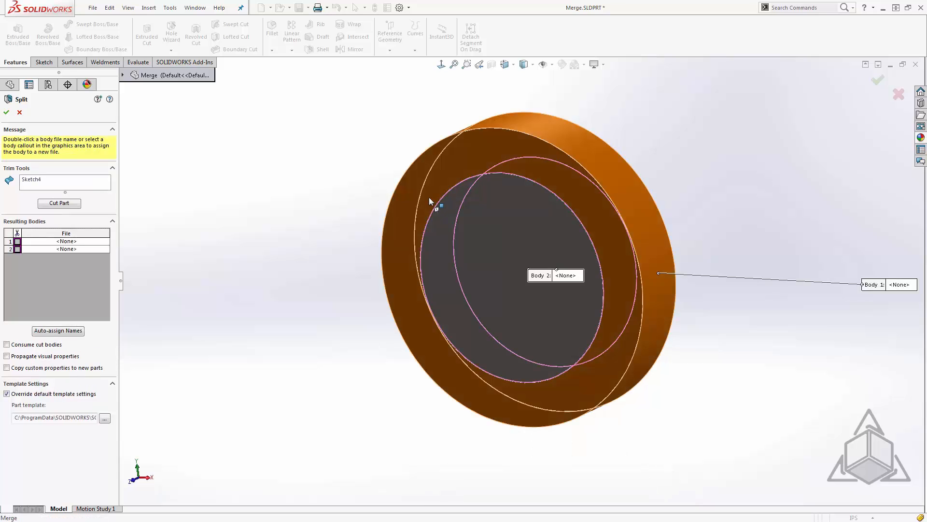
click(423, 208)
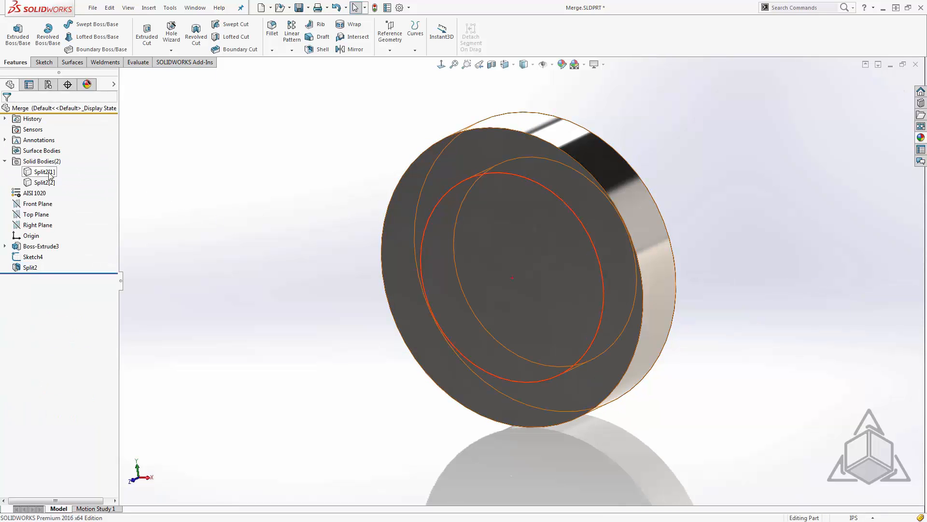
click(42, 172)
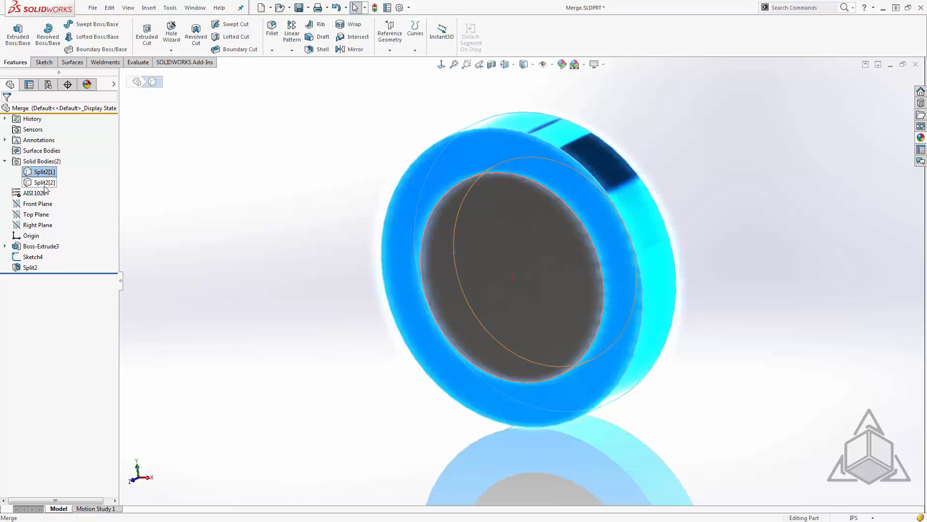
click(41, 182)
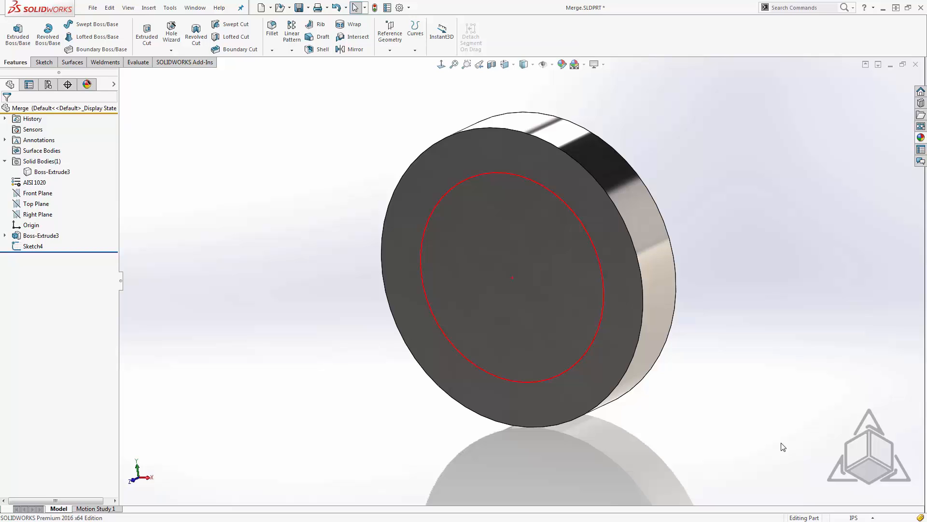
mouse_move(184, 150)
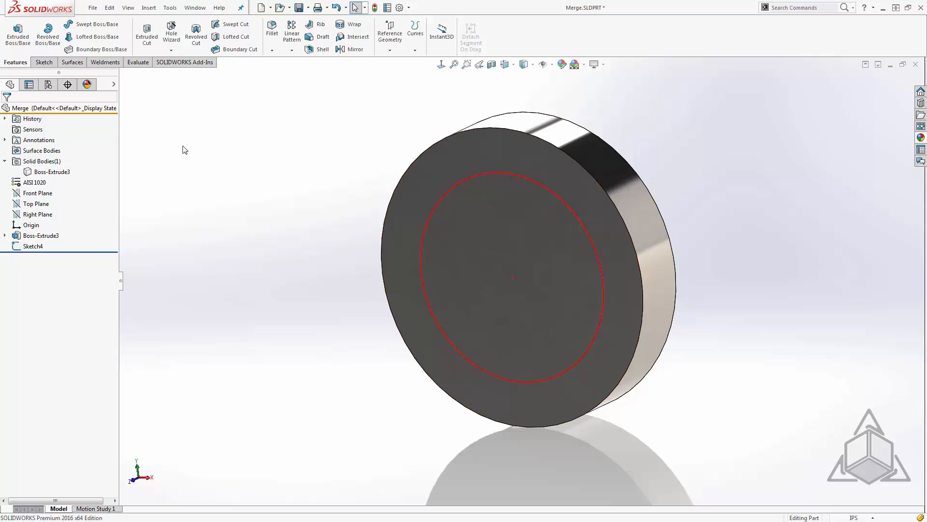
Create planar surface Surface-Plane1 from the sketch circle, then select the solid disc body
click(71, 62)
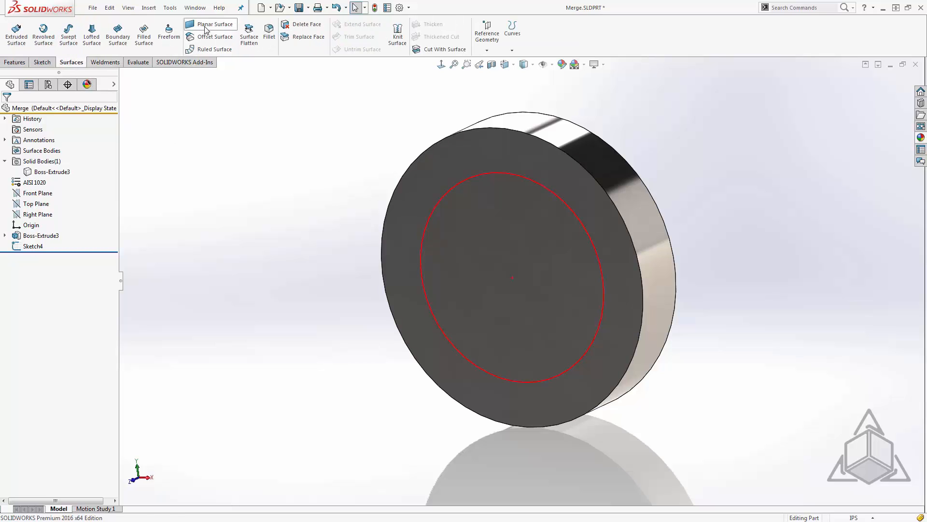
click(213, 24)
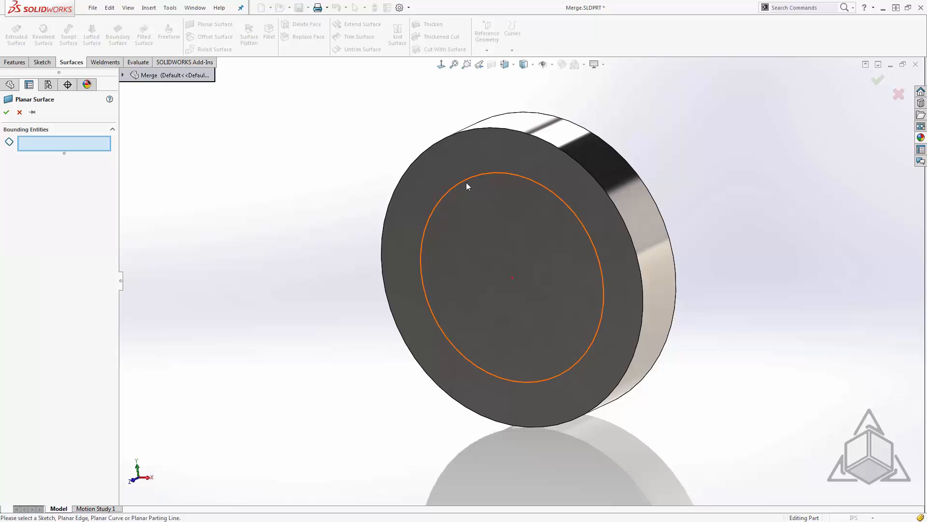
click(18, 113)
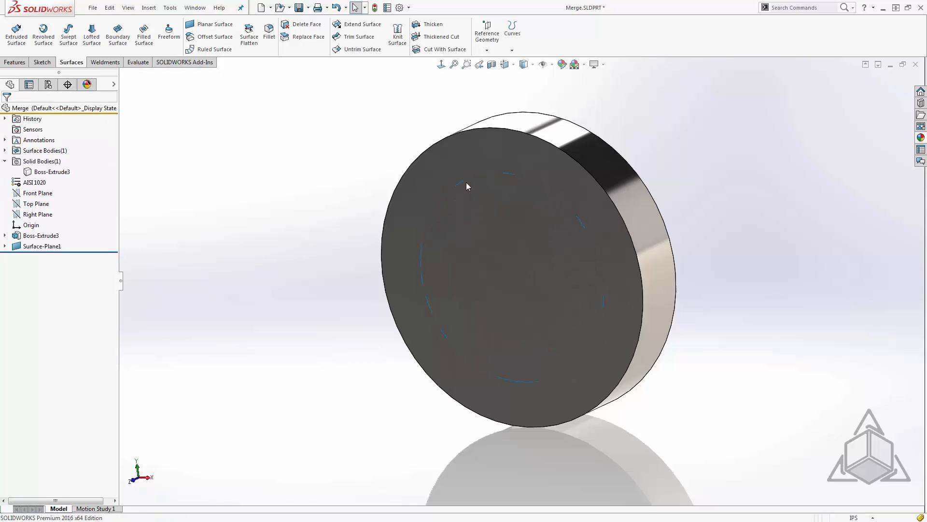
mouse_move(213, 204)
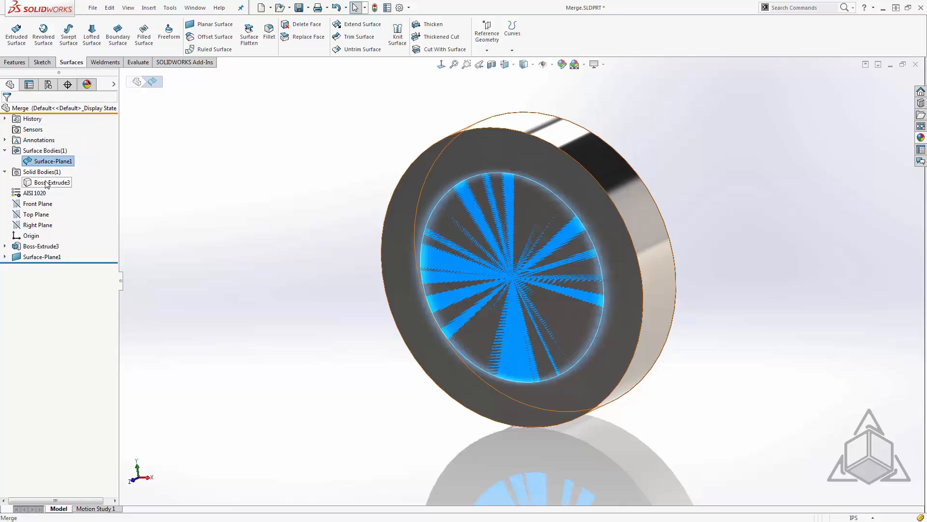
click(51, 182)
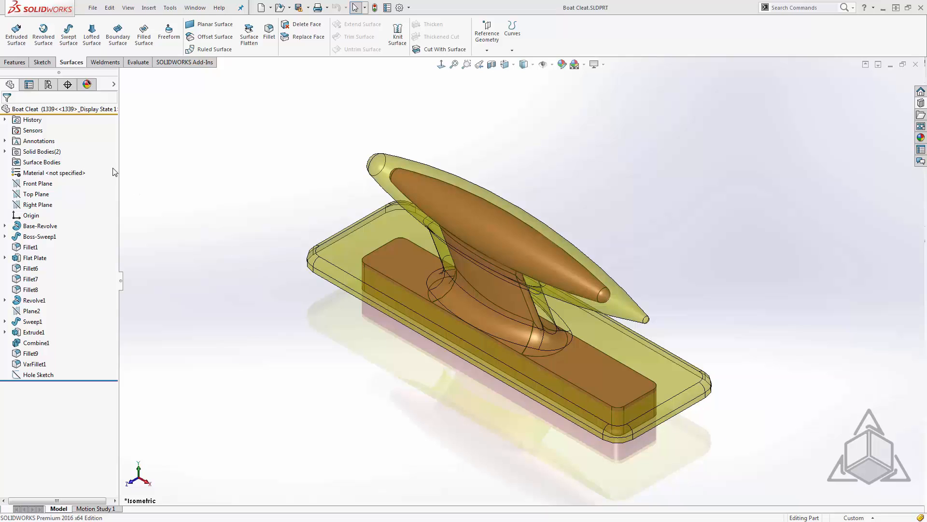
Right-click the FeatureManager tree to reach the Hide/Show Tree Items options
right_click(106, 165)
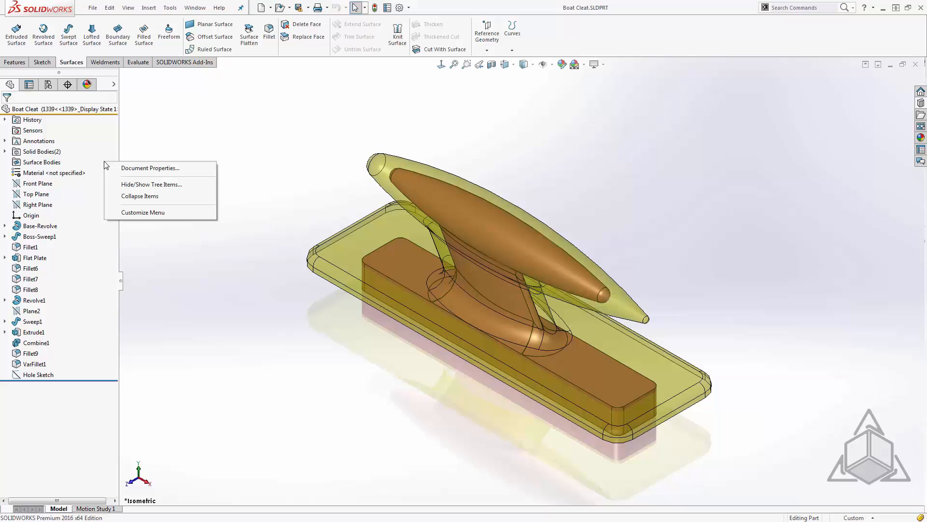
mouse_move(151, 184)
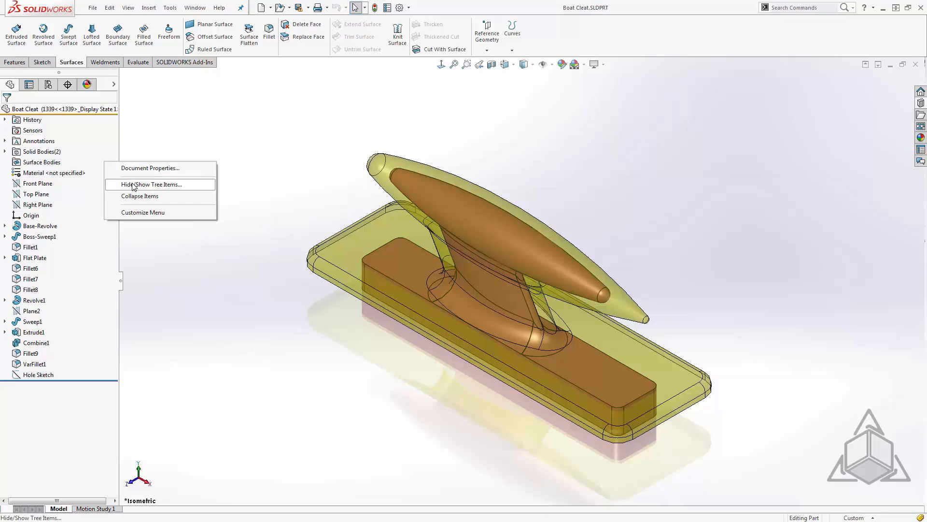